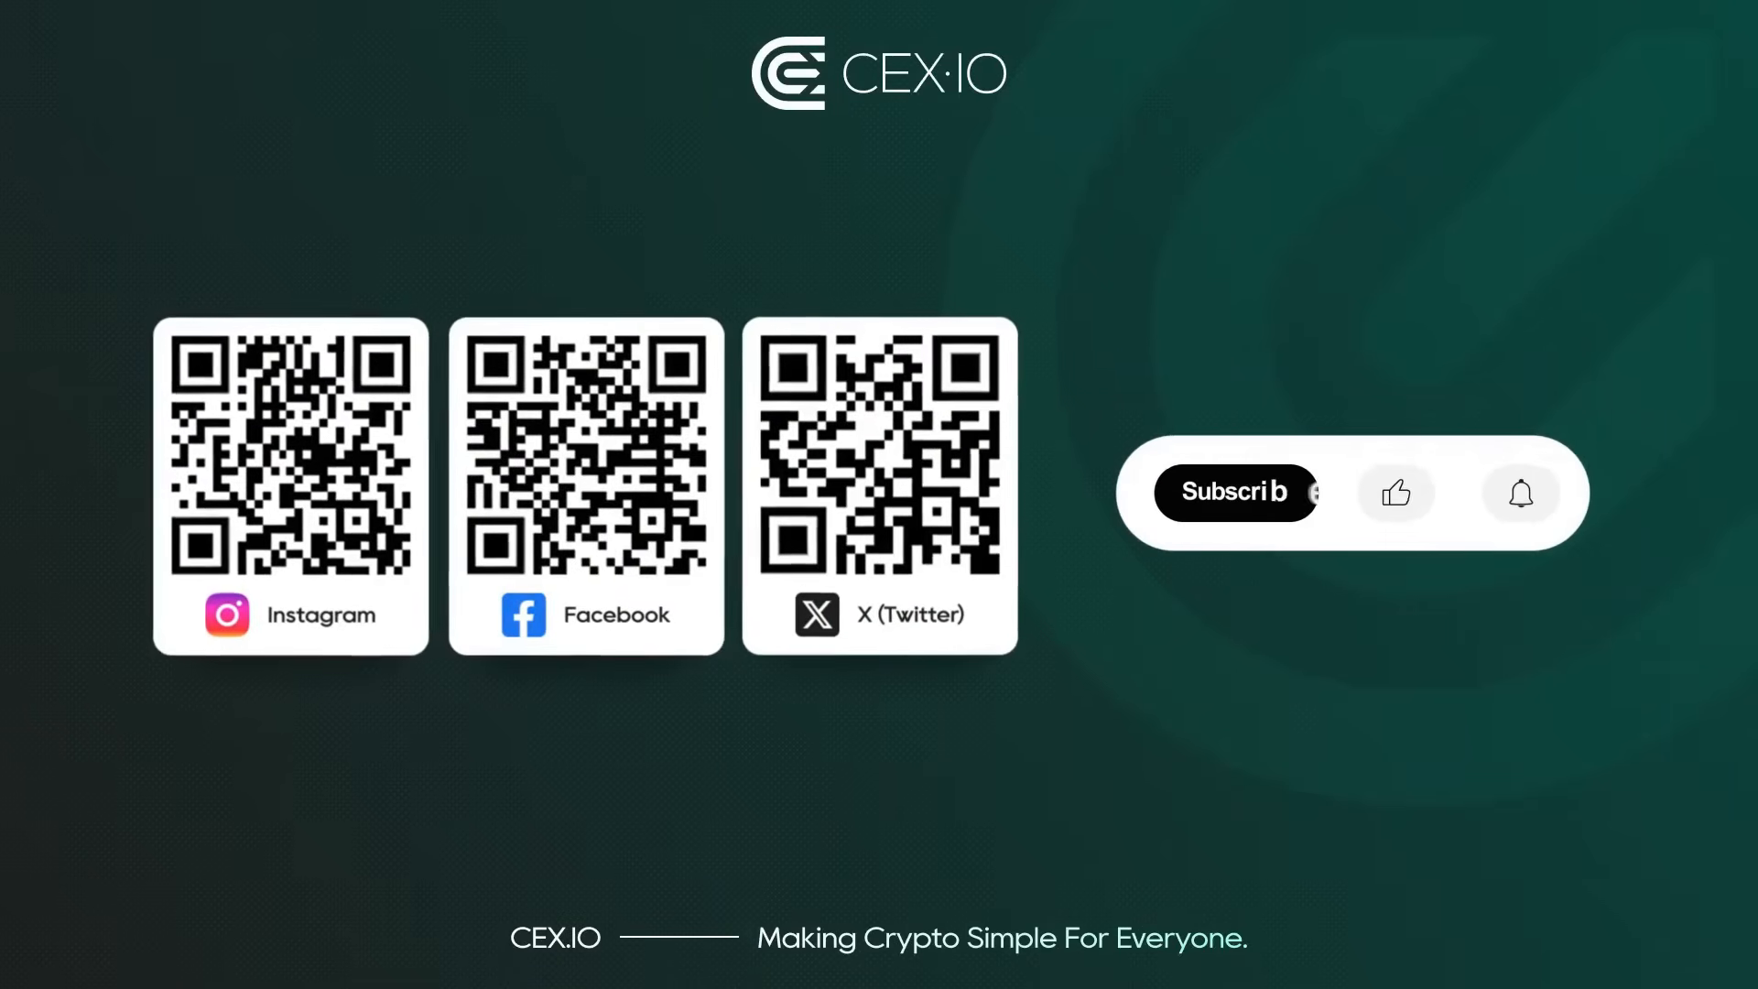
# Play the CEX.IO outro until the hand presses Subscribe and it shows Subscribed
pyautogui.click(1235, 490)
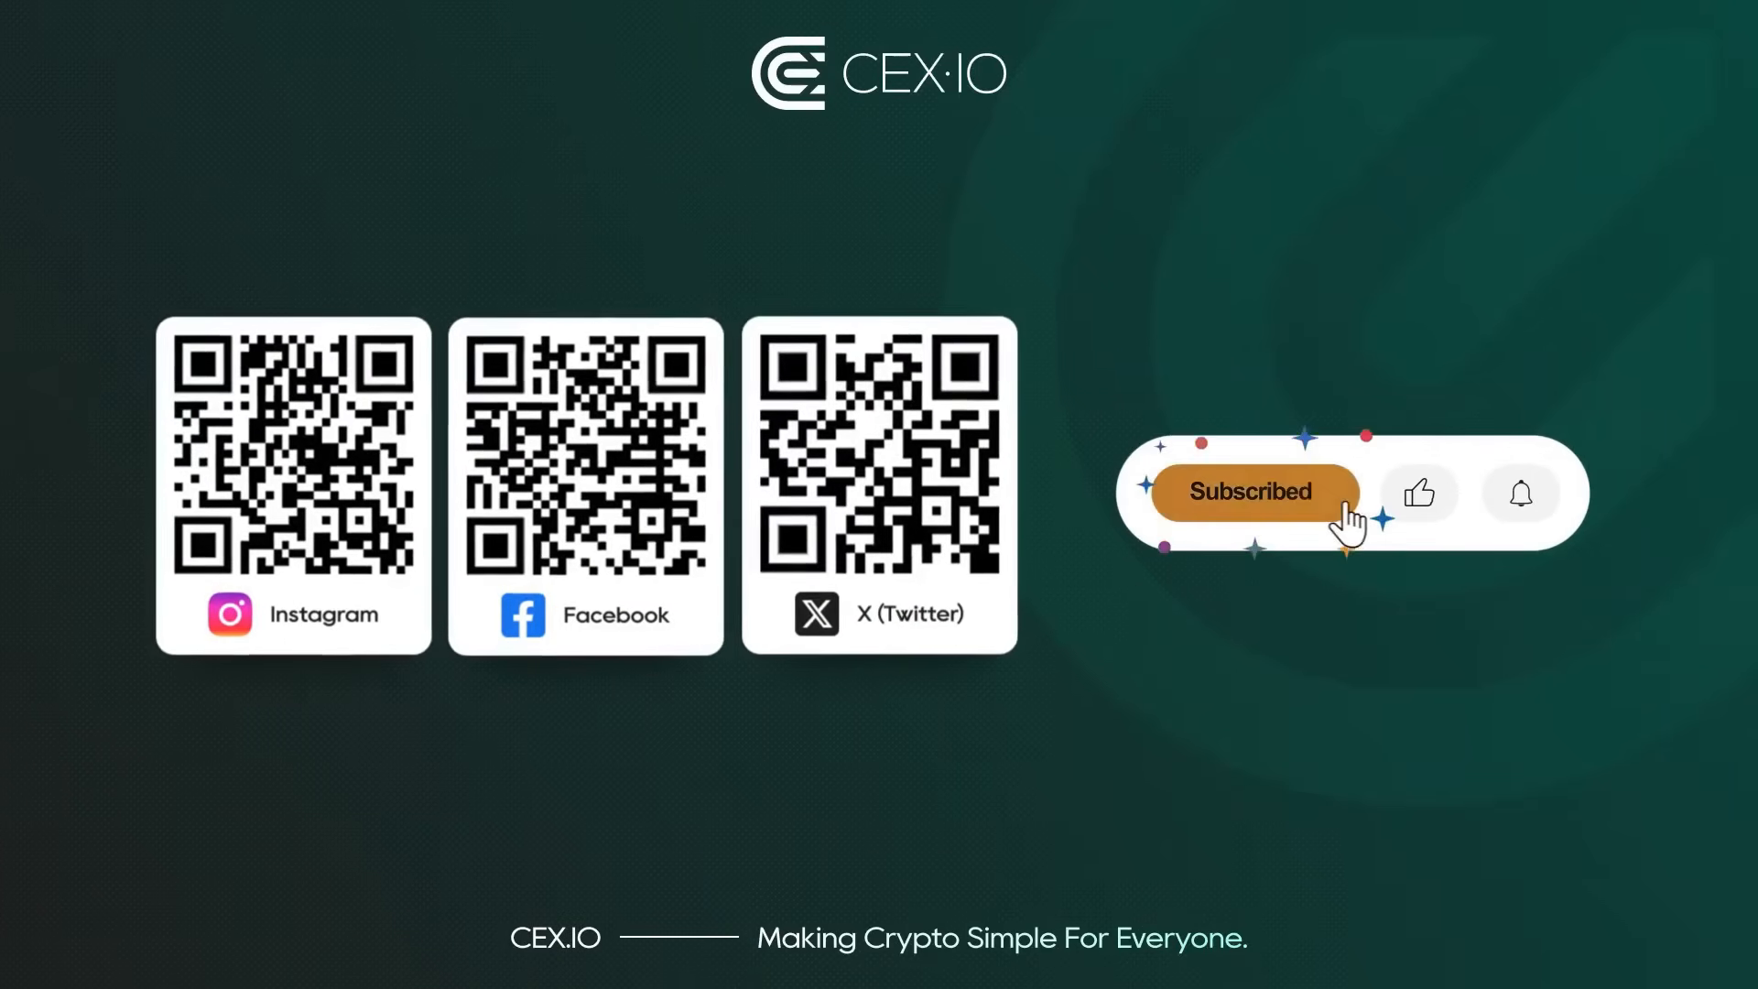